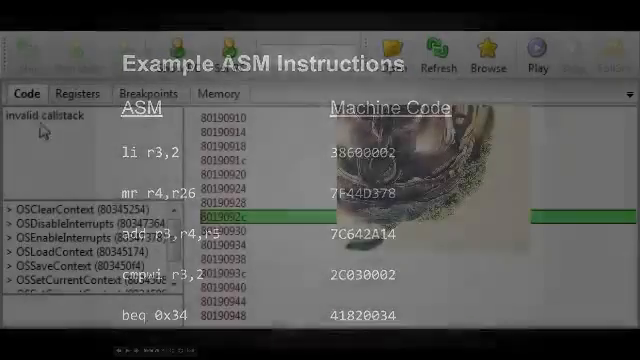
Show the debugger's Registers table listing r0 onward with their floating-point counterparts.
{"action": "left_click", "coordinate": [80, 94]}
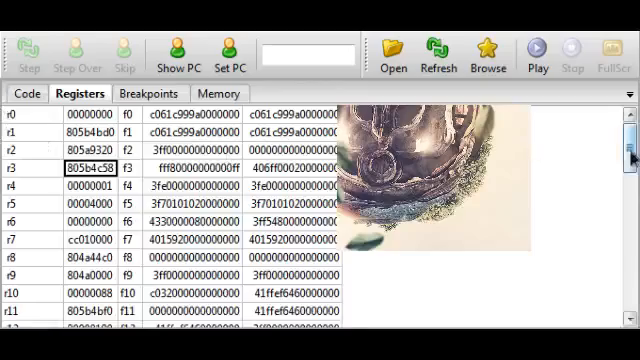
Scroll the register table past r31 to reveal PC, LR, CTR, CR, FPSCR, MSR and SRR0/SRR1.
{"action": "scroll", "scroll_direction": "down", "scroll_amount": 3}
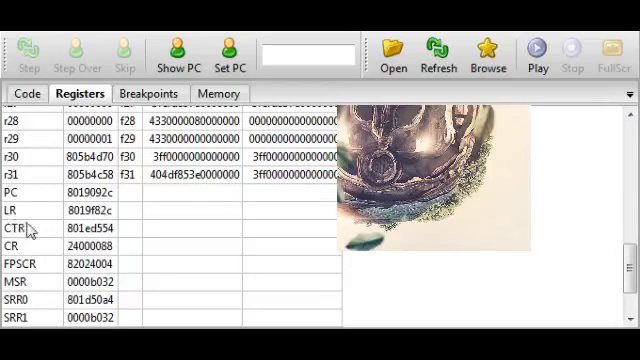
{"action": "mouse_move", "coordinate": [588, 278]}
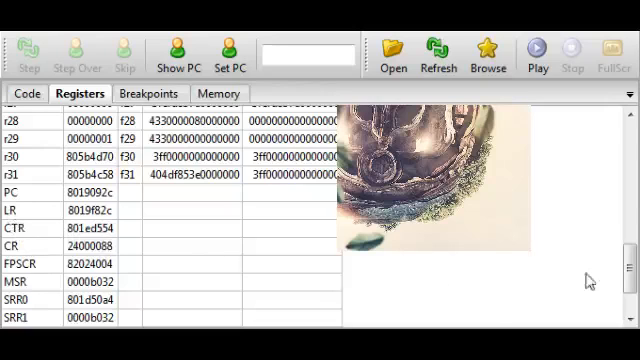
{"action": "scroll", "scroll_direction": "down", "scroll_amount": 3}
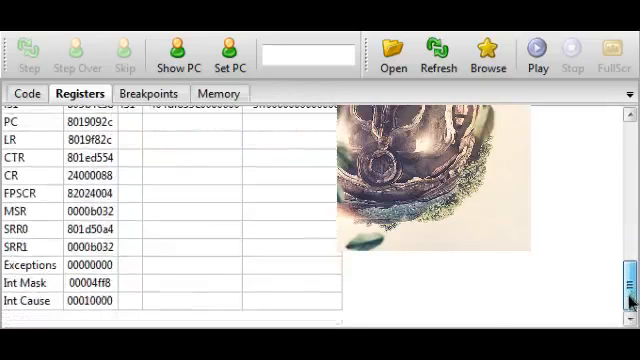